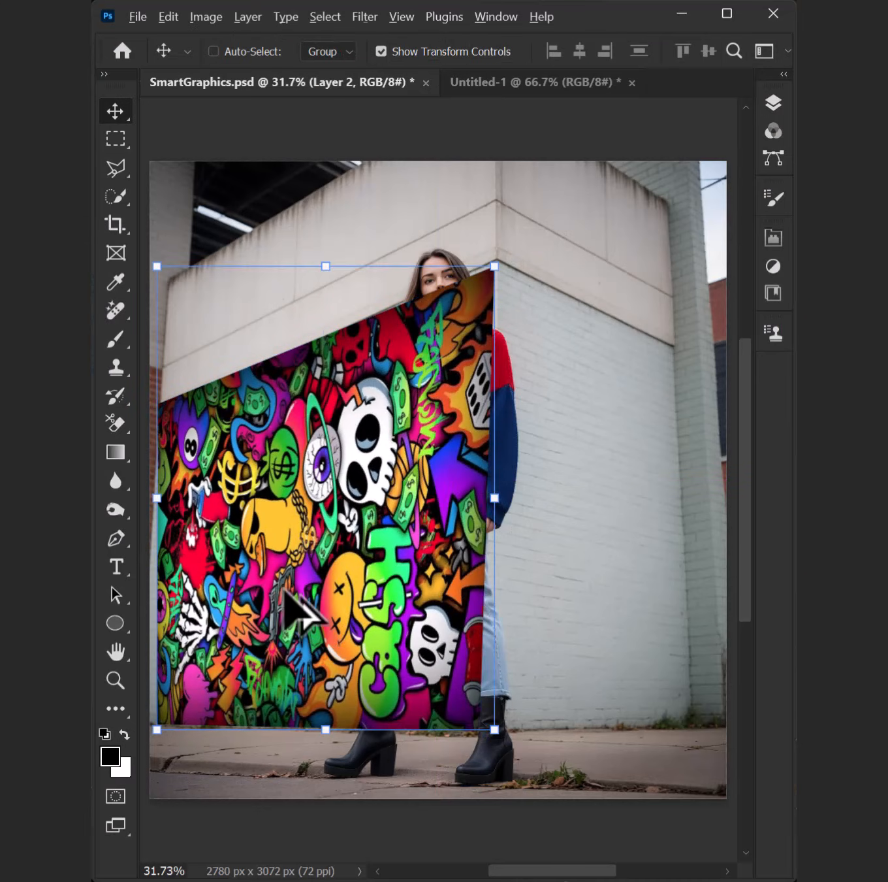
- Preview the warped result, then copy the graffiti artwork from the Untitled-1 document
left_click_drag(493, 266, 548, 214)
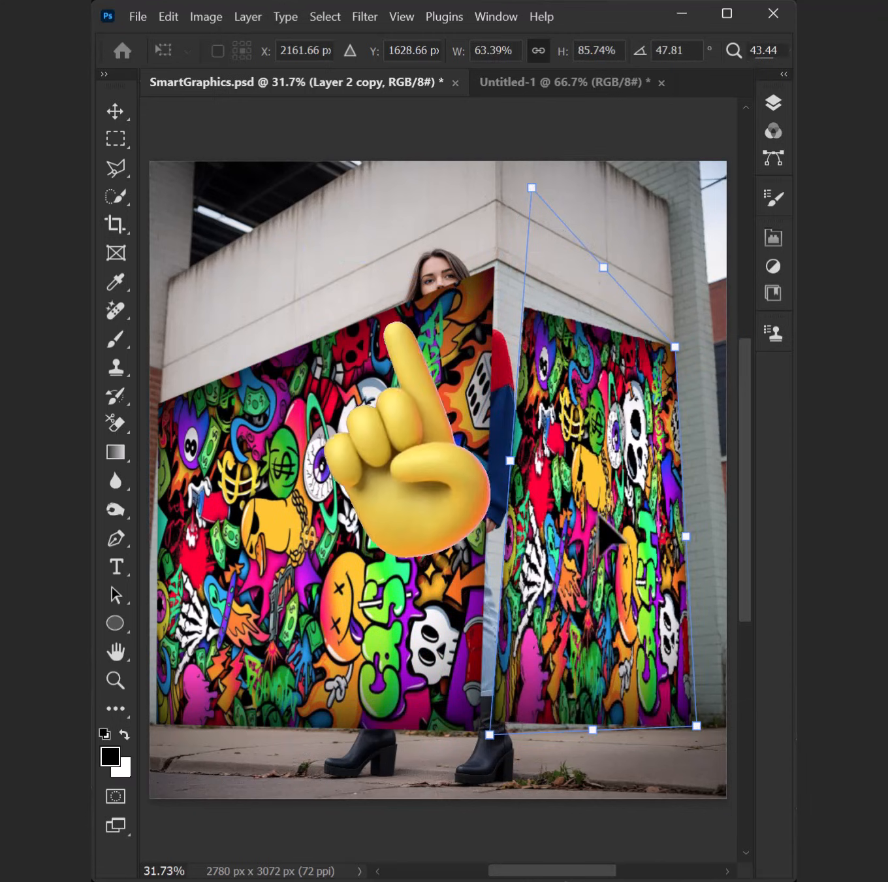
left_click(559, 82)
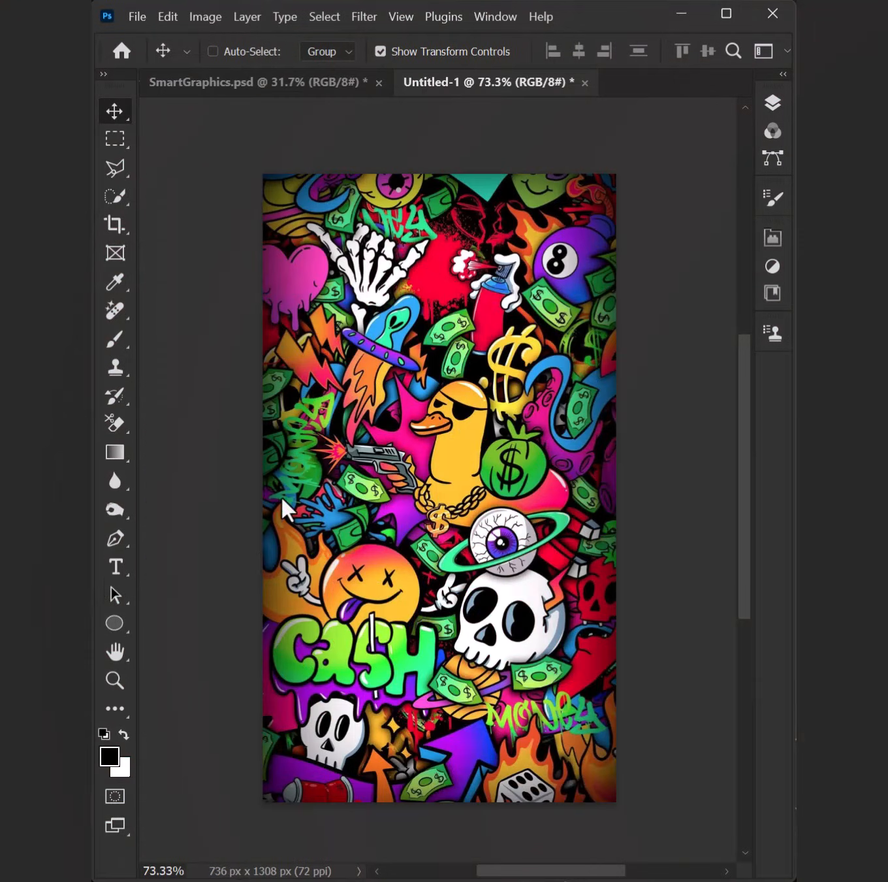
key("ctrl+c")
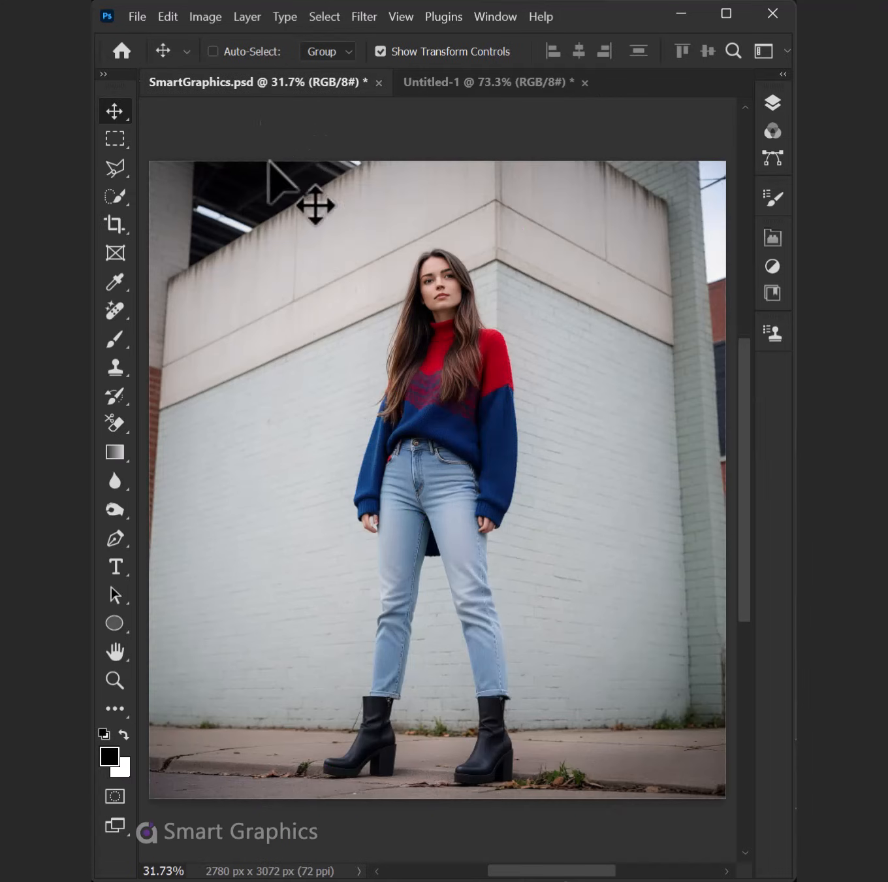
- Paste the graffiti into SmartGraphics.psd, enlarge it and move it down over the lower wall
key("ctrl+v")
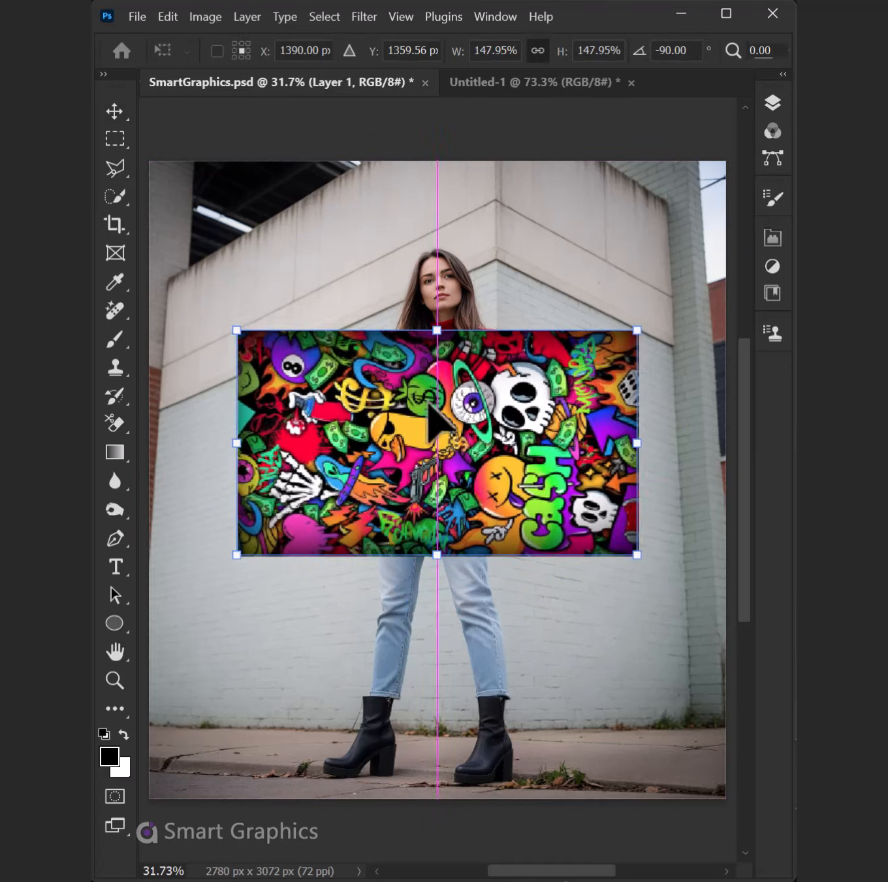
left_click_drag(437, 553, 437, 637)
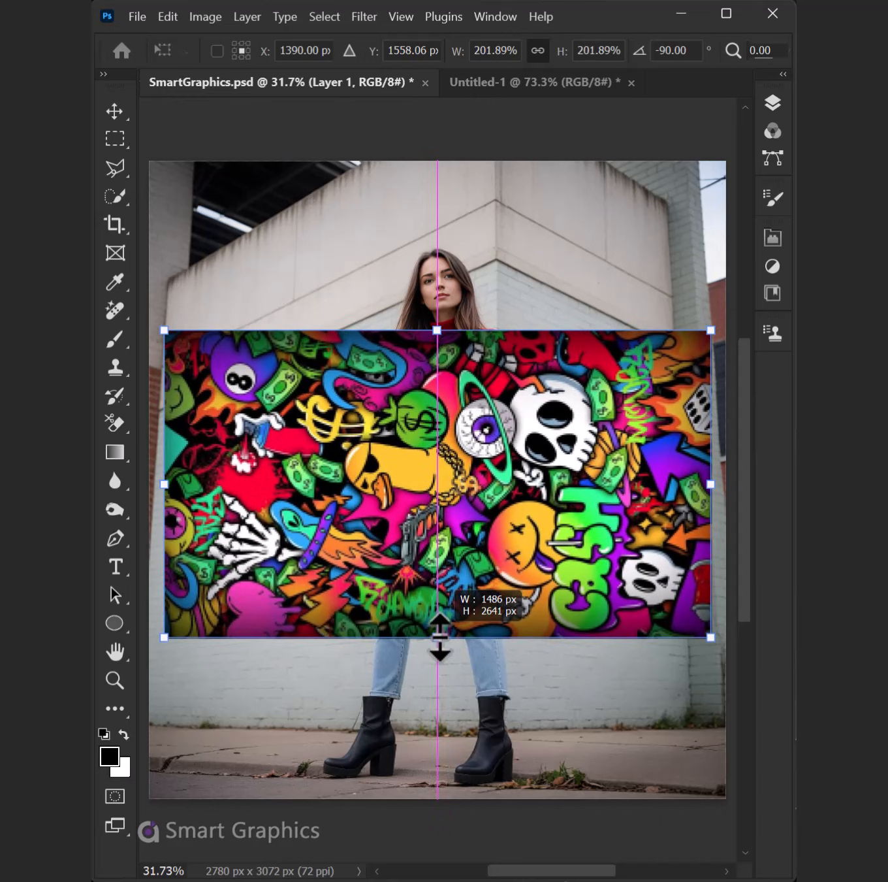
left_click_drag(438, 483, 437, 696)
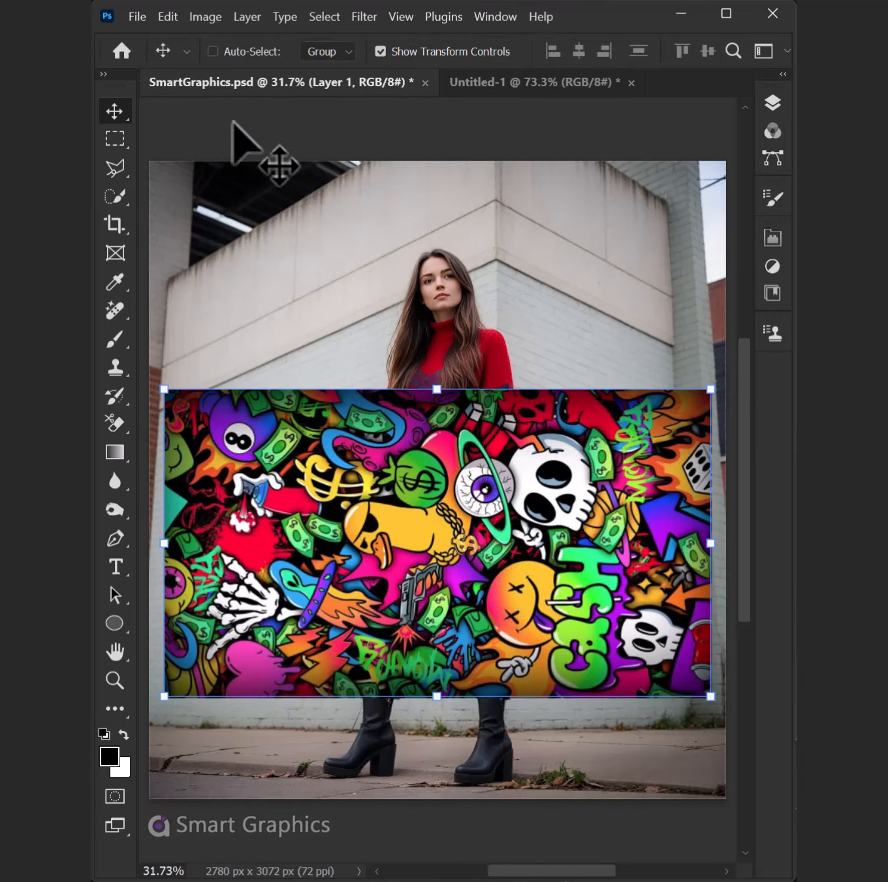
- Warp the graffiti with a vertical split, fitting its top edge to both wall edges, and commit
left_click(167, 16)
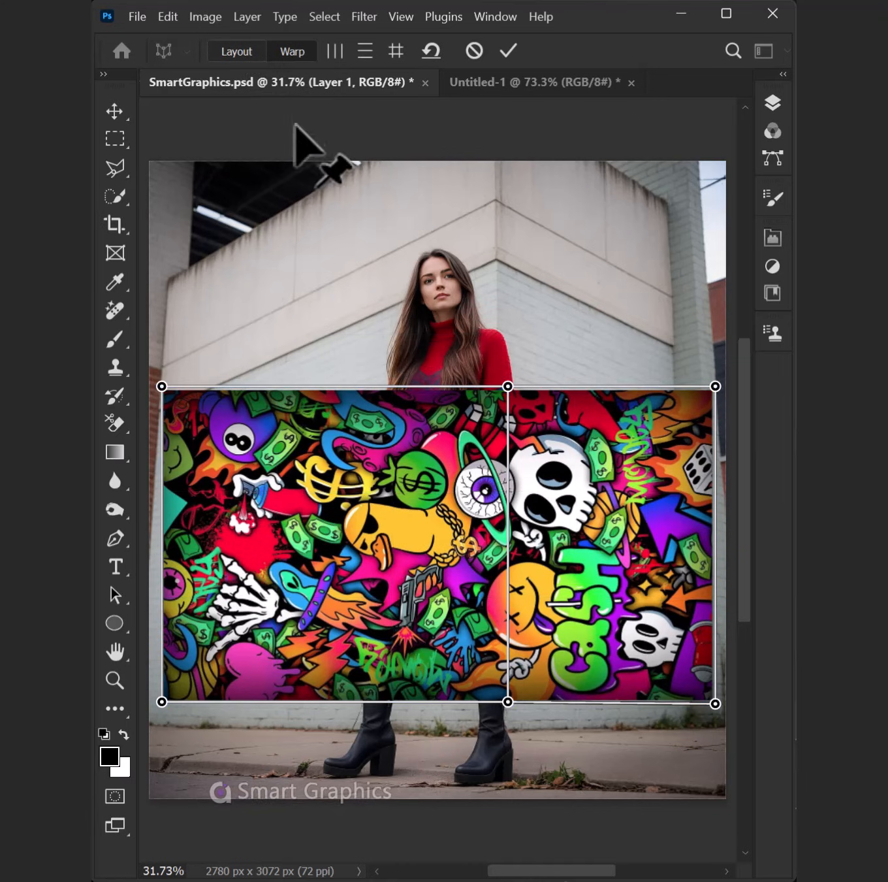
left_click_drag(161, 385, 157, 408)
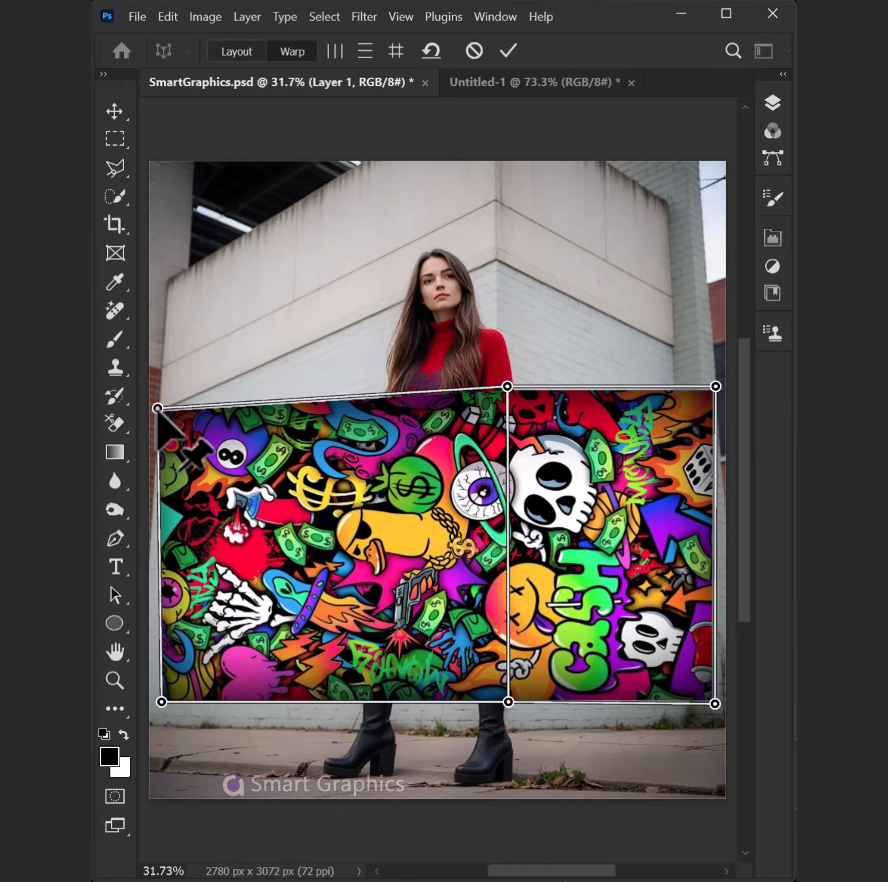
left_click_drag(161, 702, 142, 728)
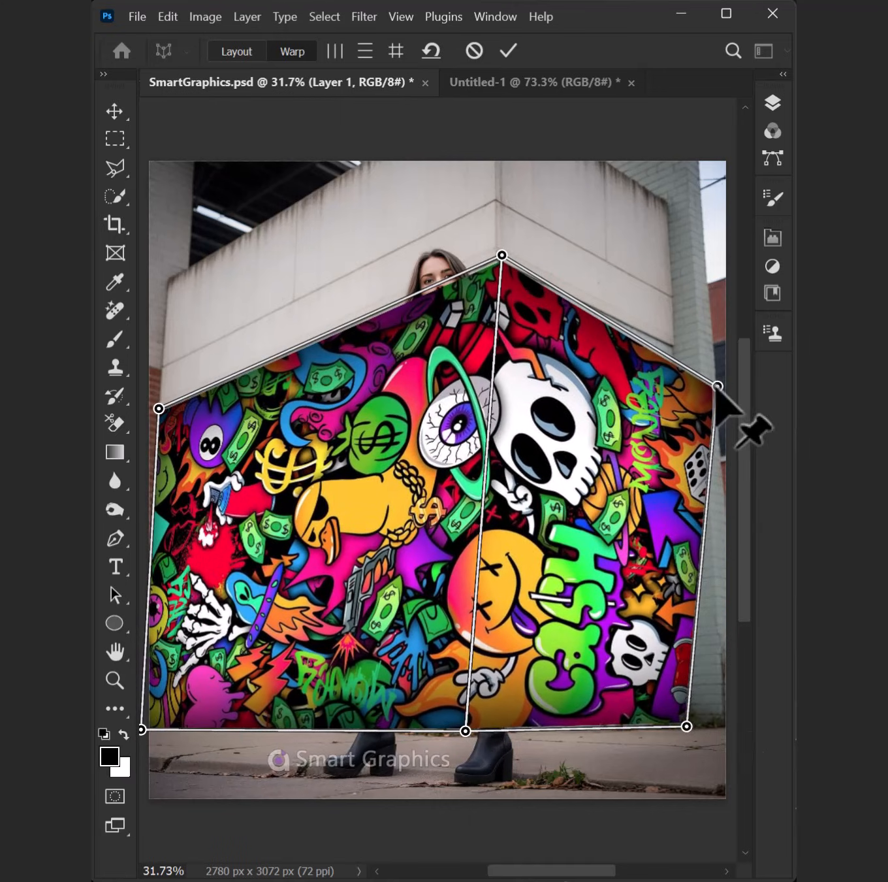
left_click_drag(717, 385, 674, 349)
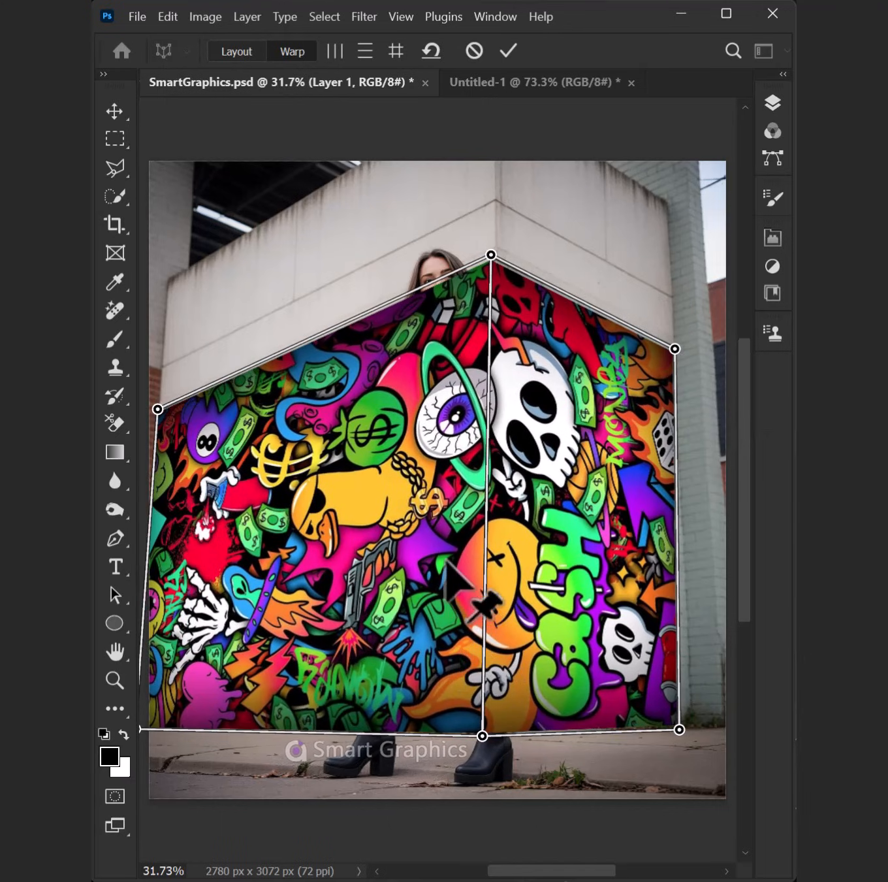
left_click(508, 50)
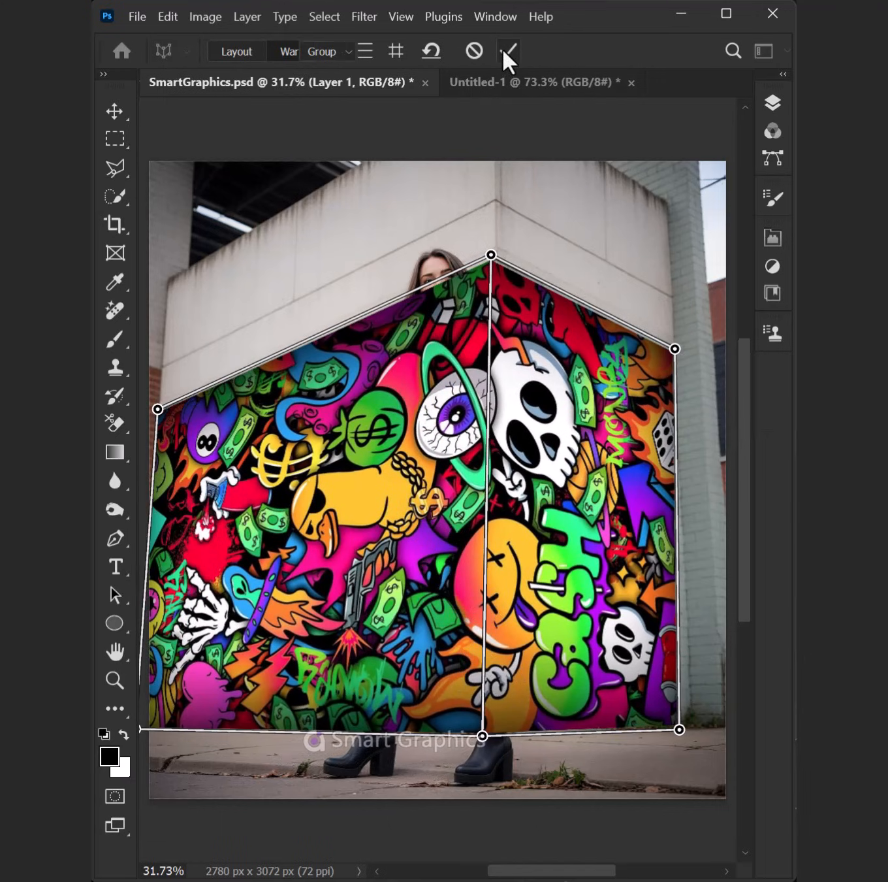
left_click(114, 110)
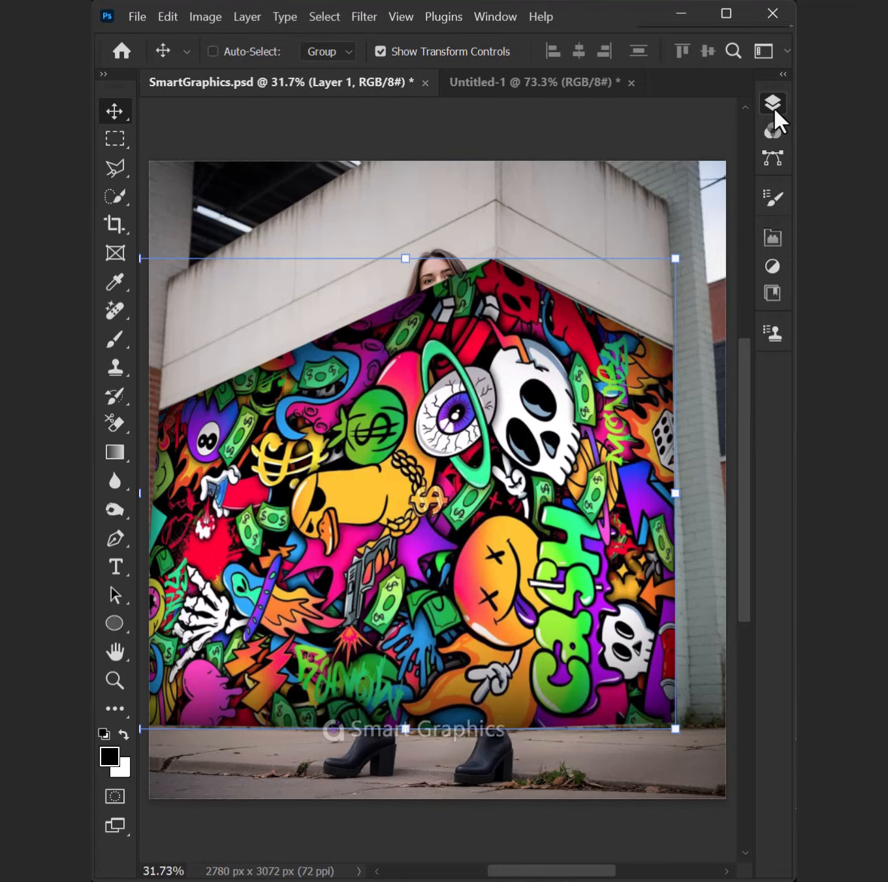
- Copy the selected woman onto her own layer and show the graffiti Layer 1 again
left_click(772, 102)
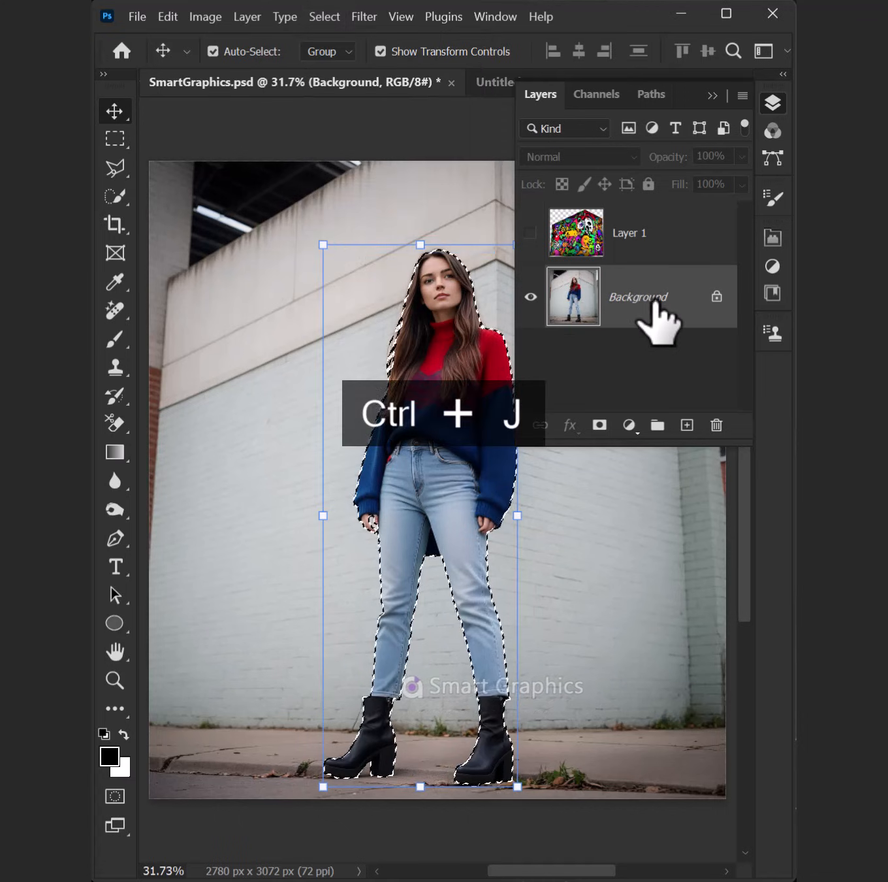
key("ctrl+j")
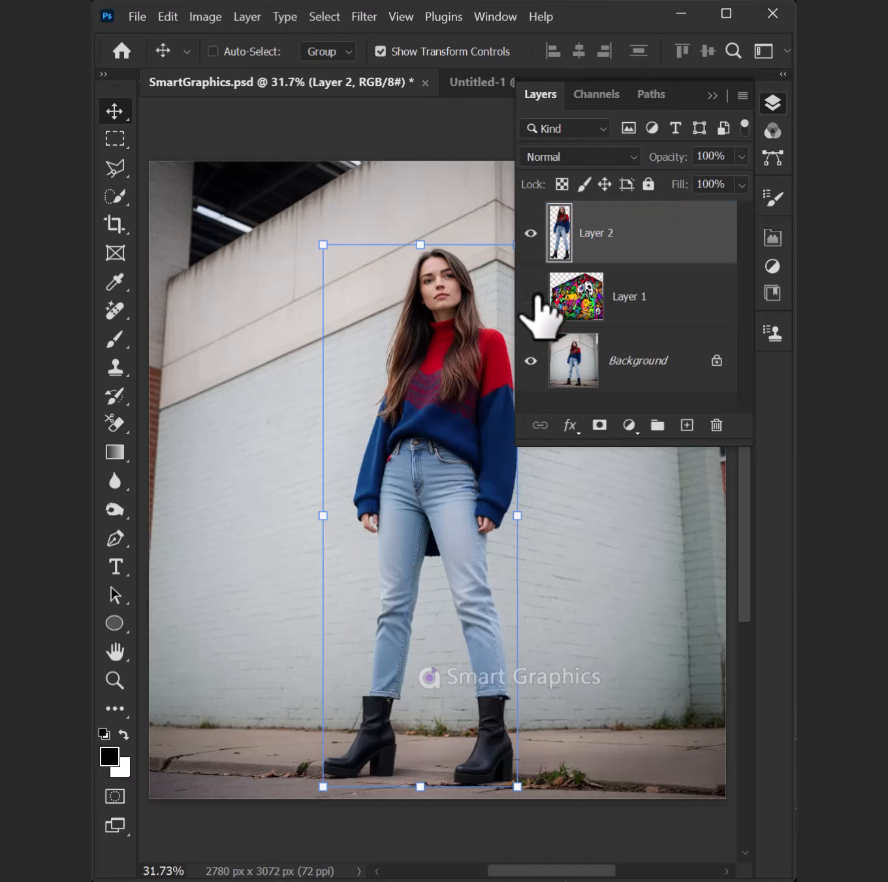
left_click(530, 295)
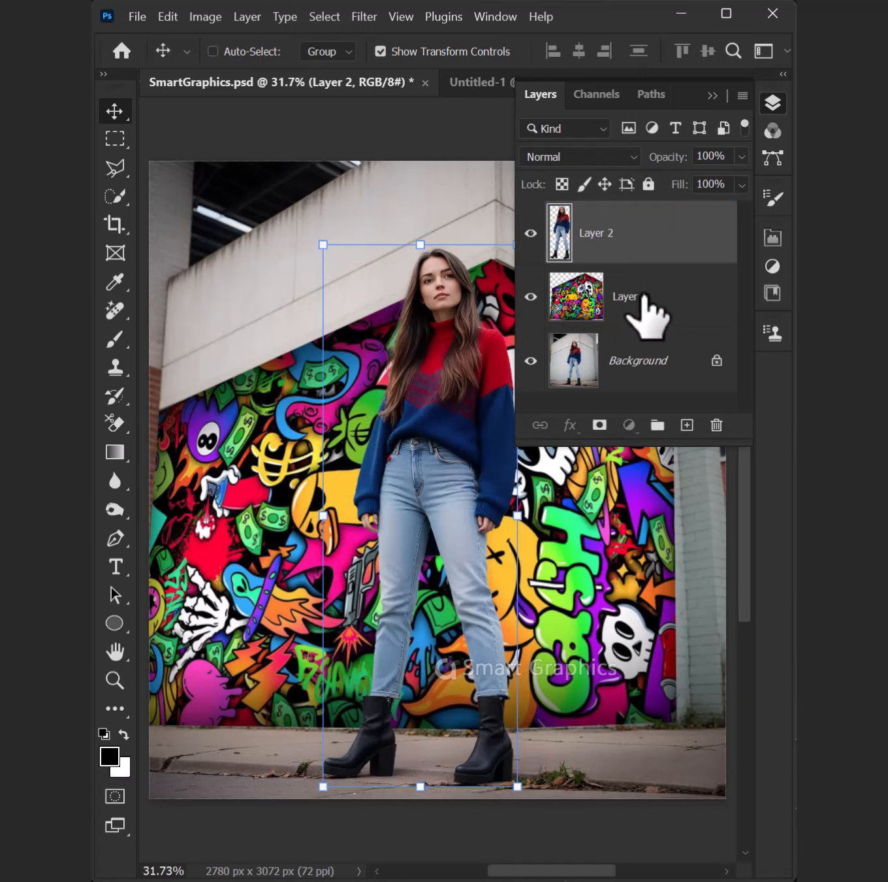
left_click(577, 156)
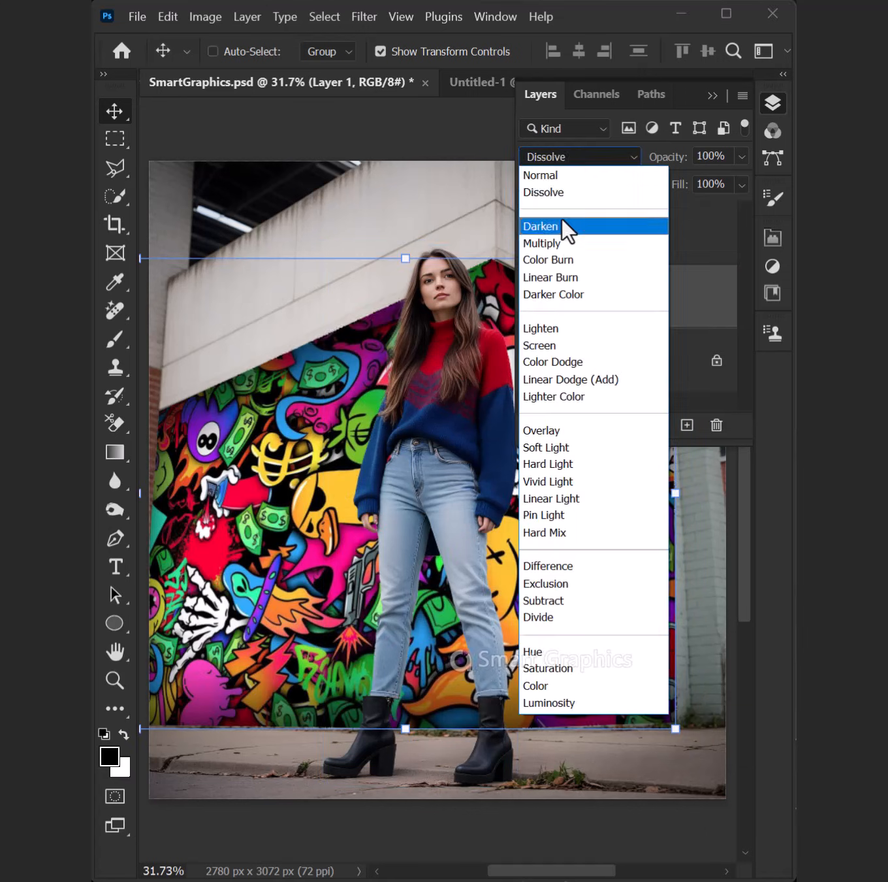
- Set Layer 1 to Multiply and split the Underlying Layer white slider so bricks show through
left_click(542, 242)
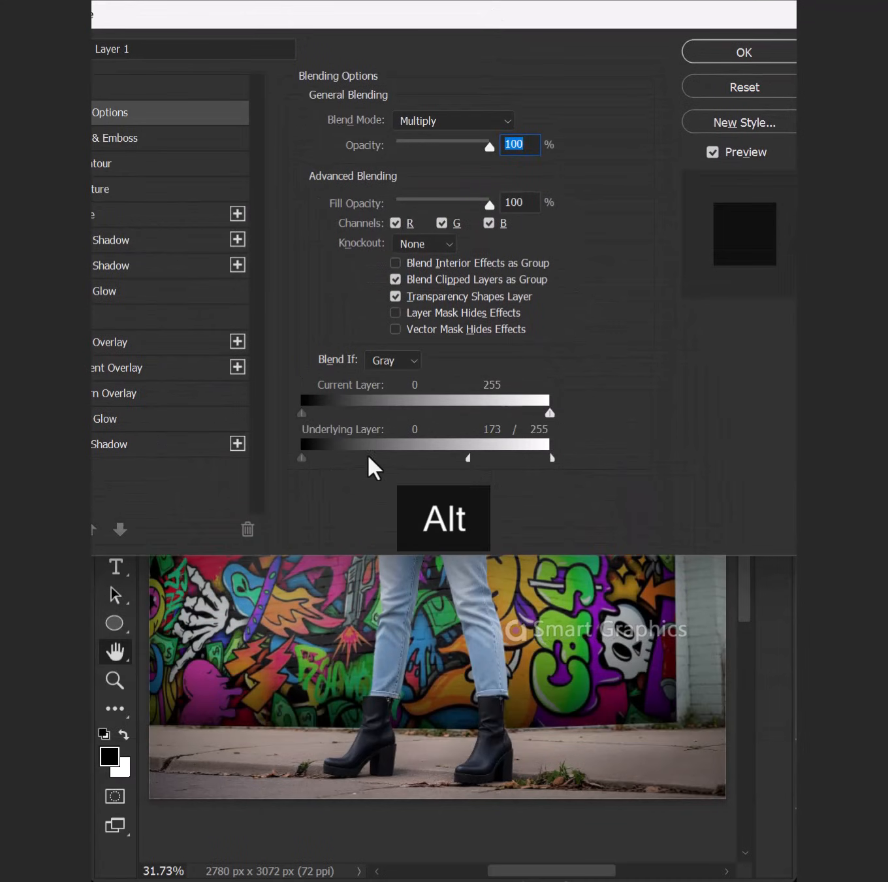
left_click_drag(301, 457, 325, 457)
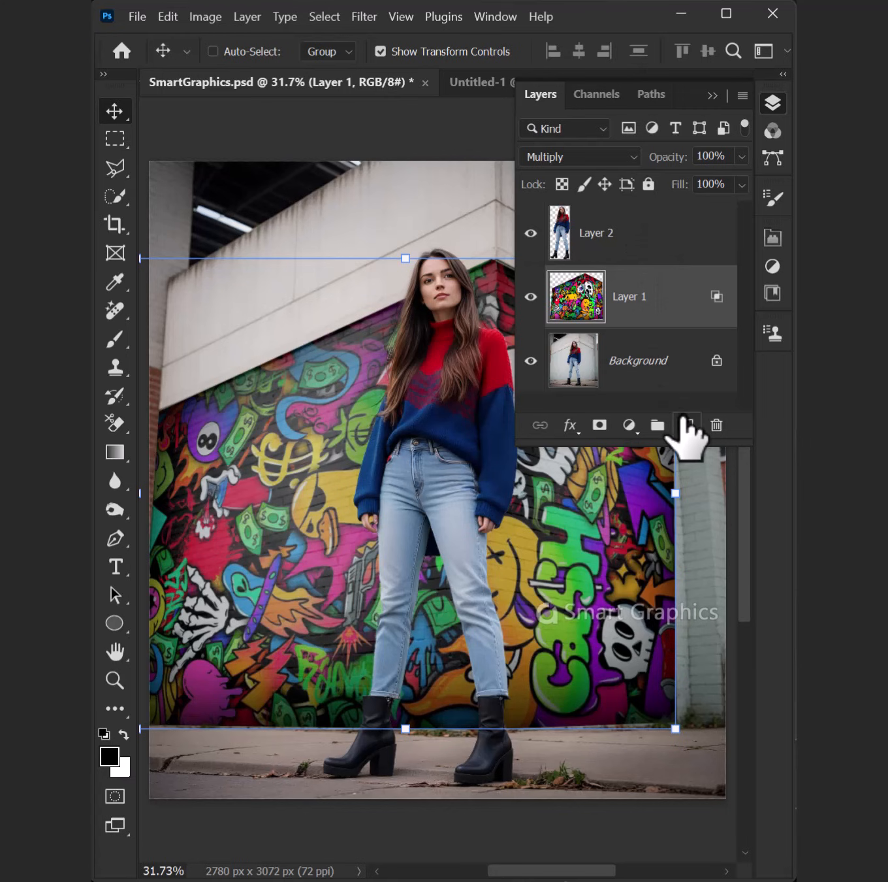
- Add a new empty layer on top and select the Blur tool
left_click(773, 103)
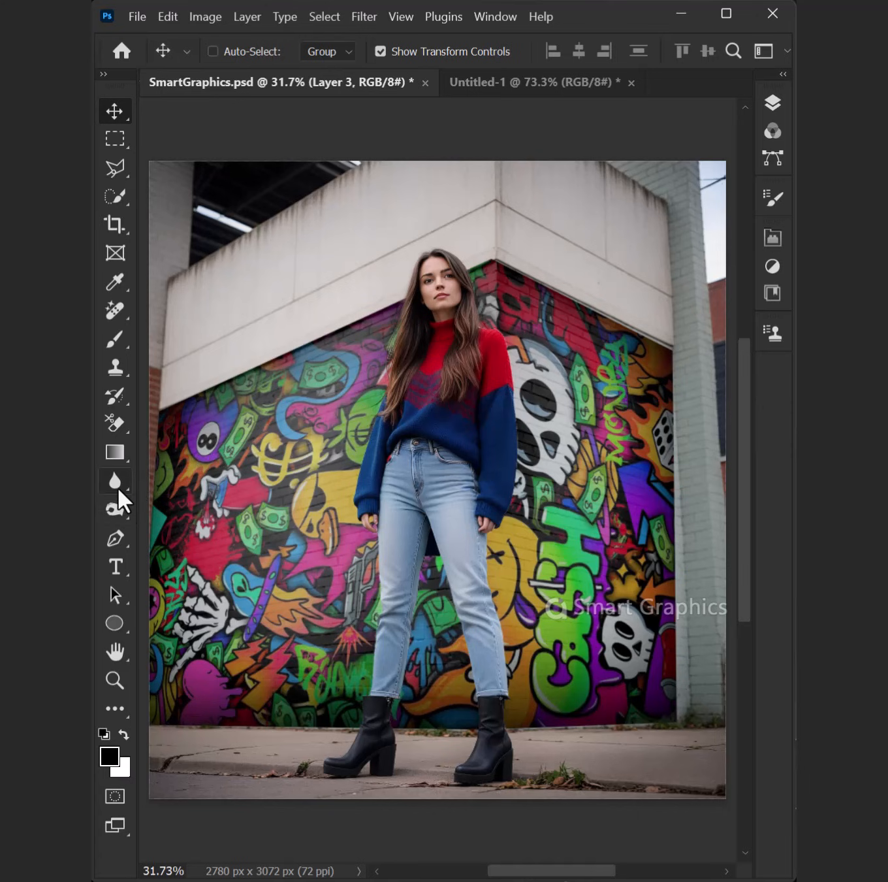
left_click(114, 480)
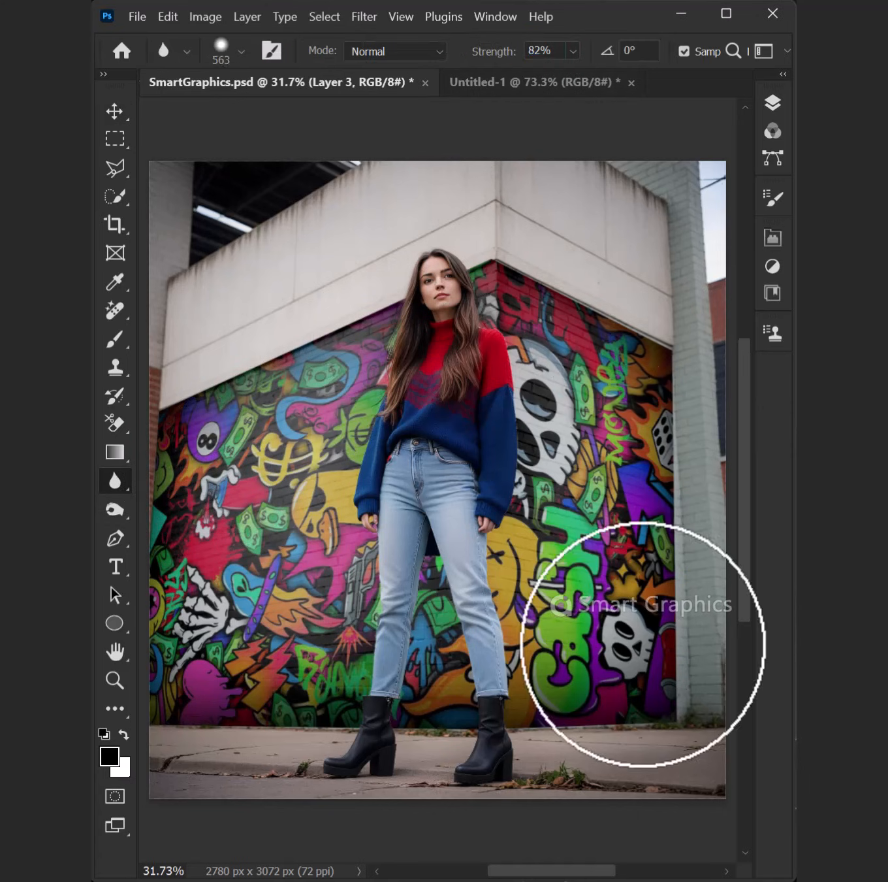
mouse_move(447, 741)
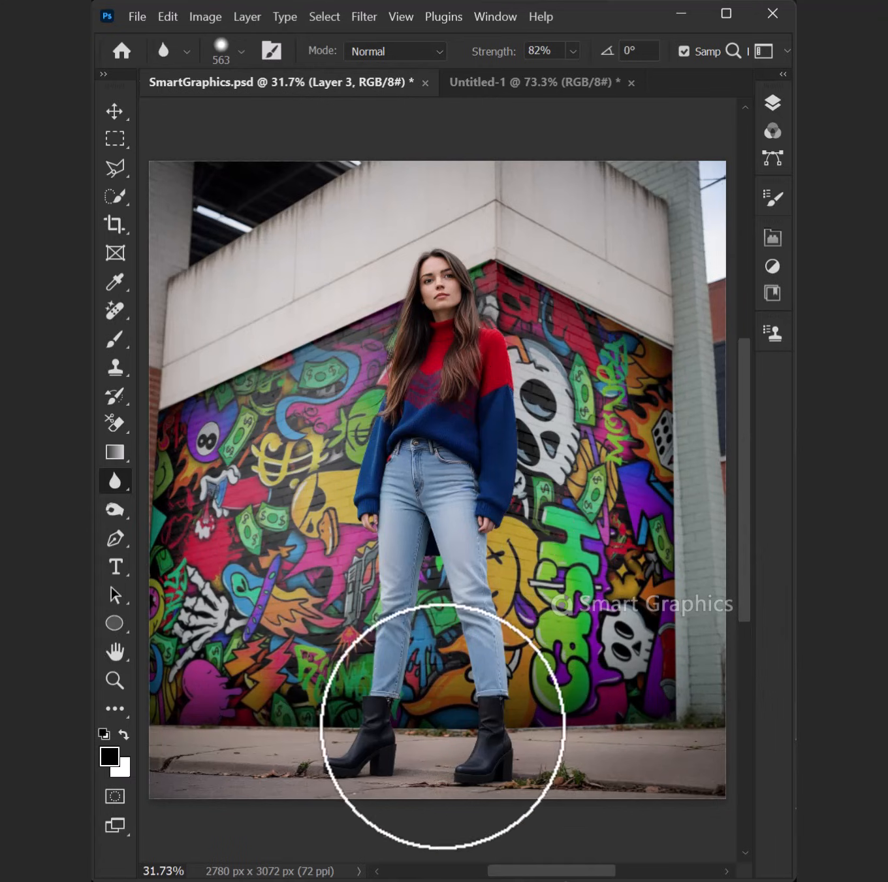